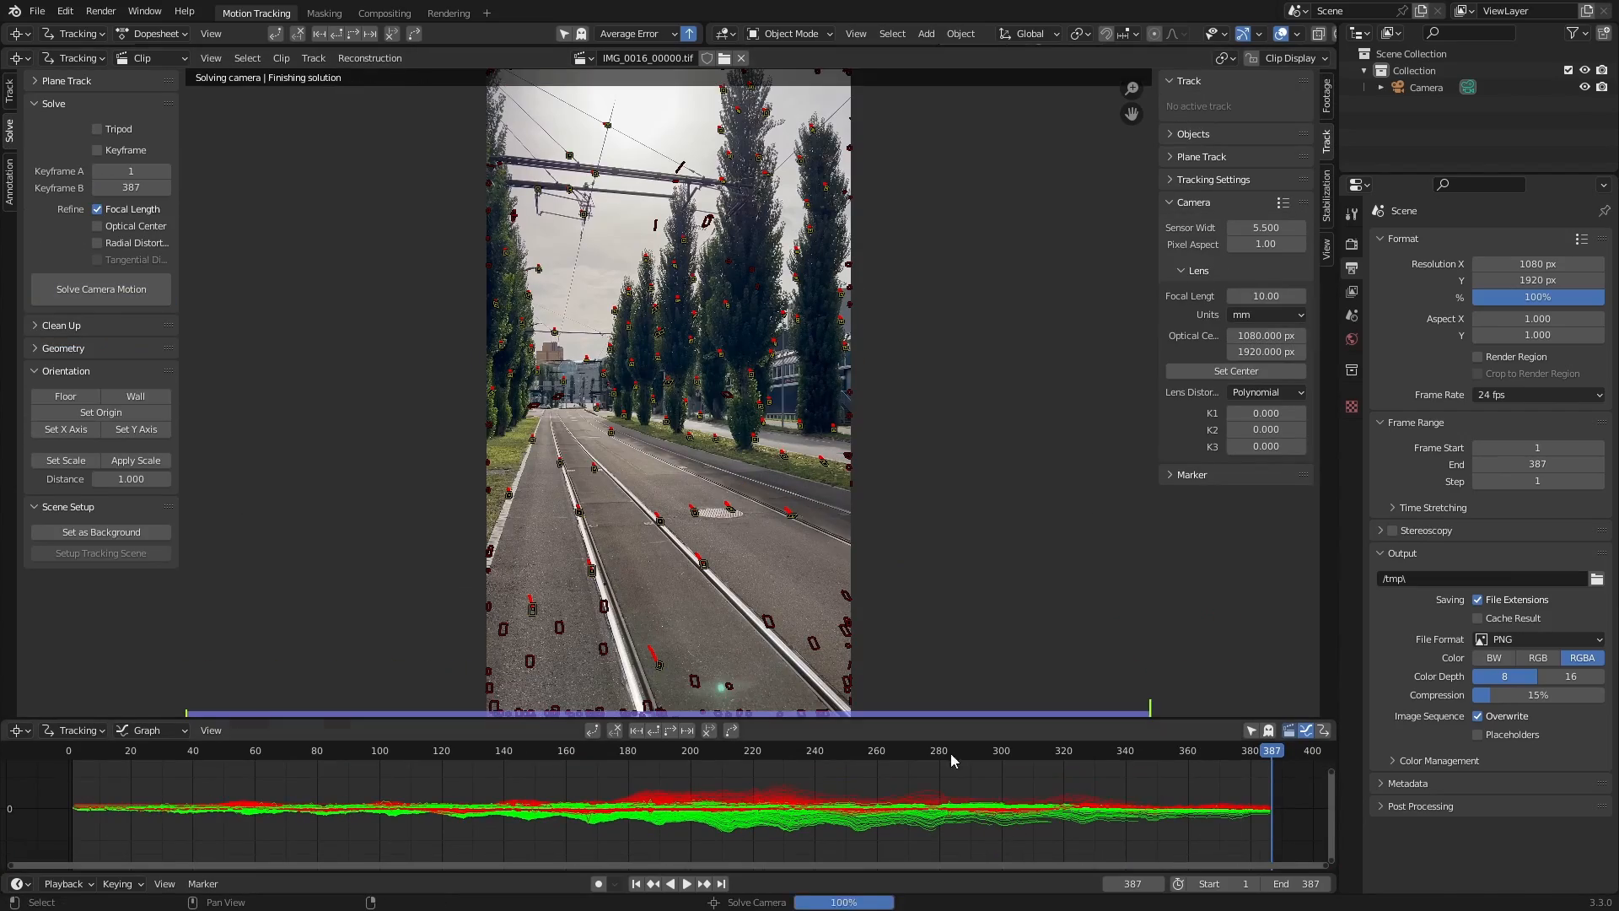
Switch to the Layout scene and scrub frames to confirm the cube stays on the road
click(239, 13)
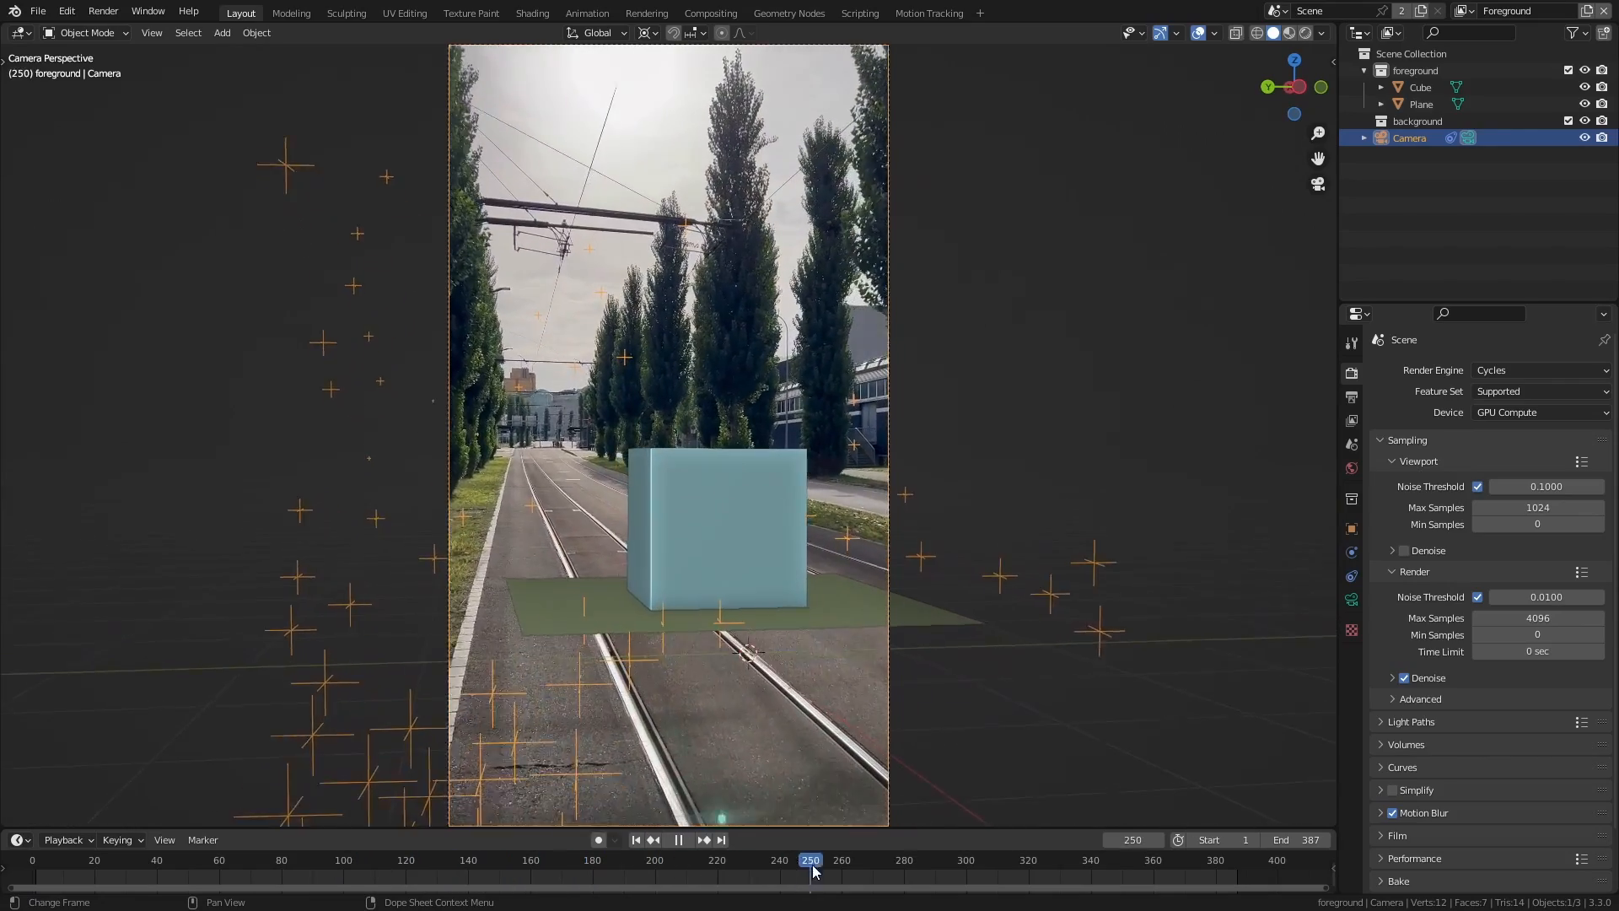
drag(811, 870, 1231, 870)
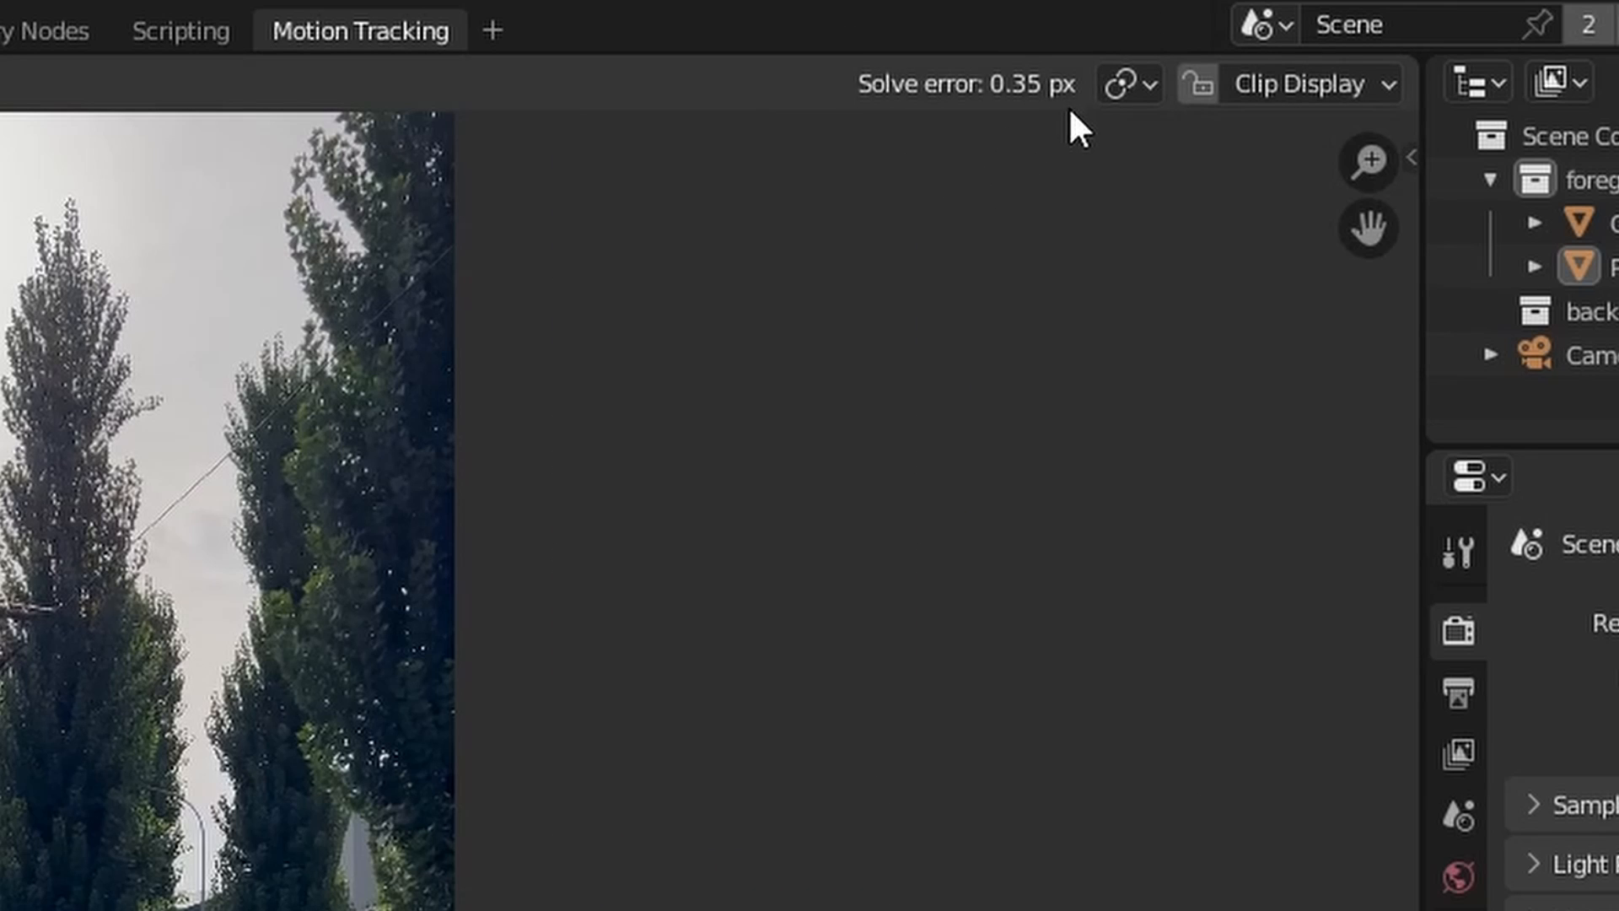
mouse_move(988, 141)
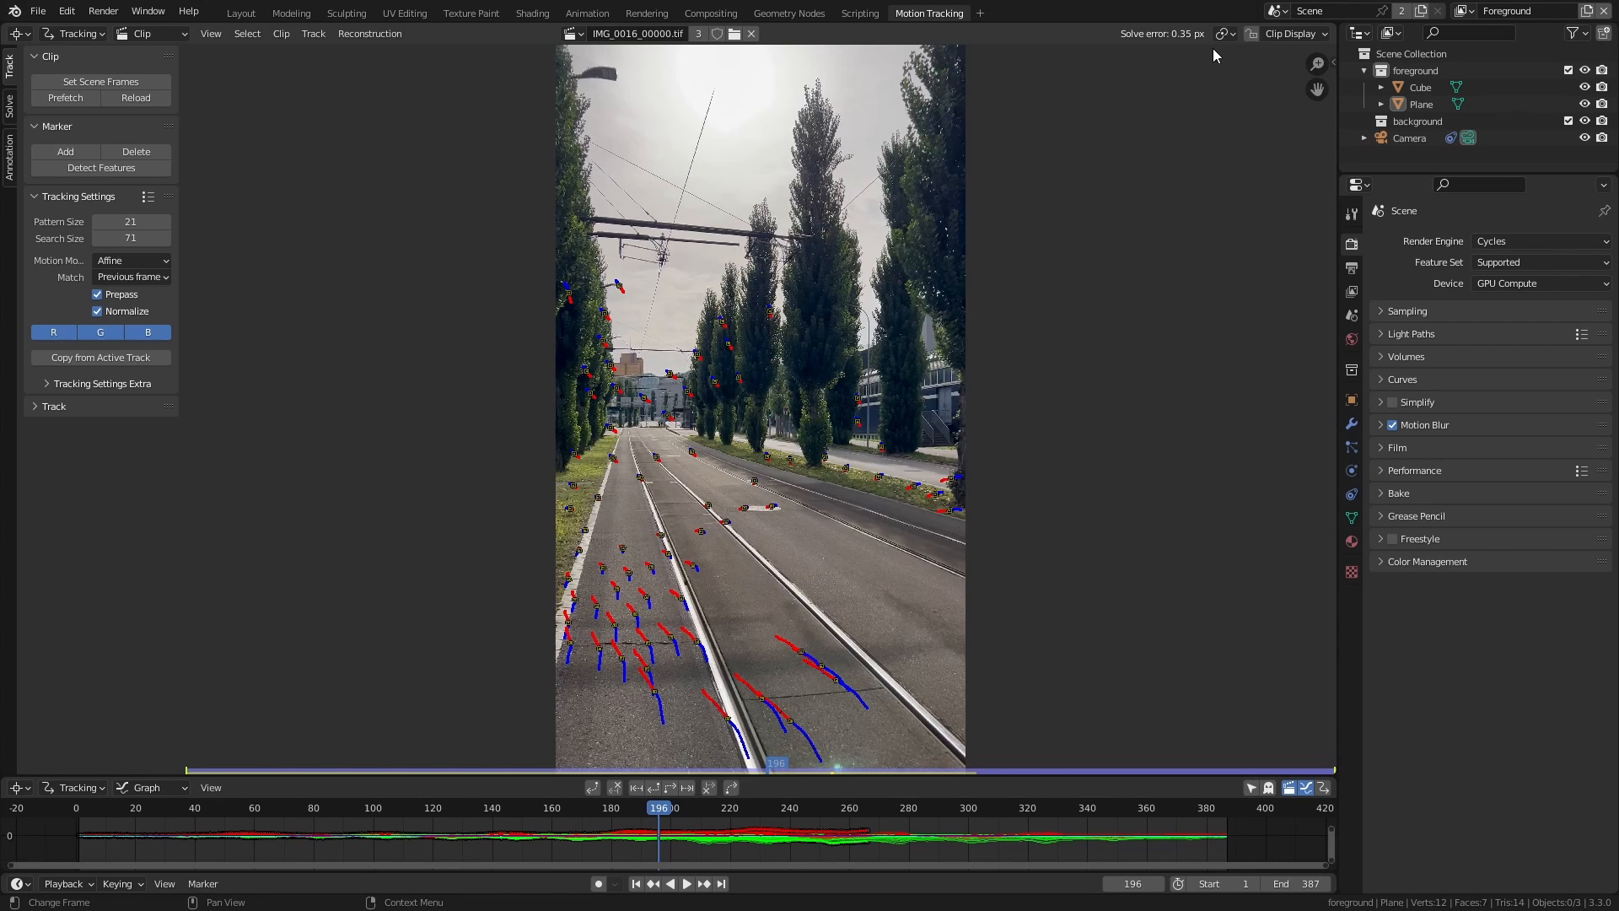
mouse_move(1229, 138)
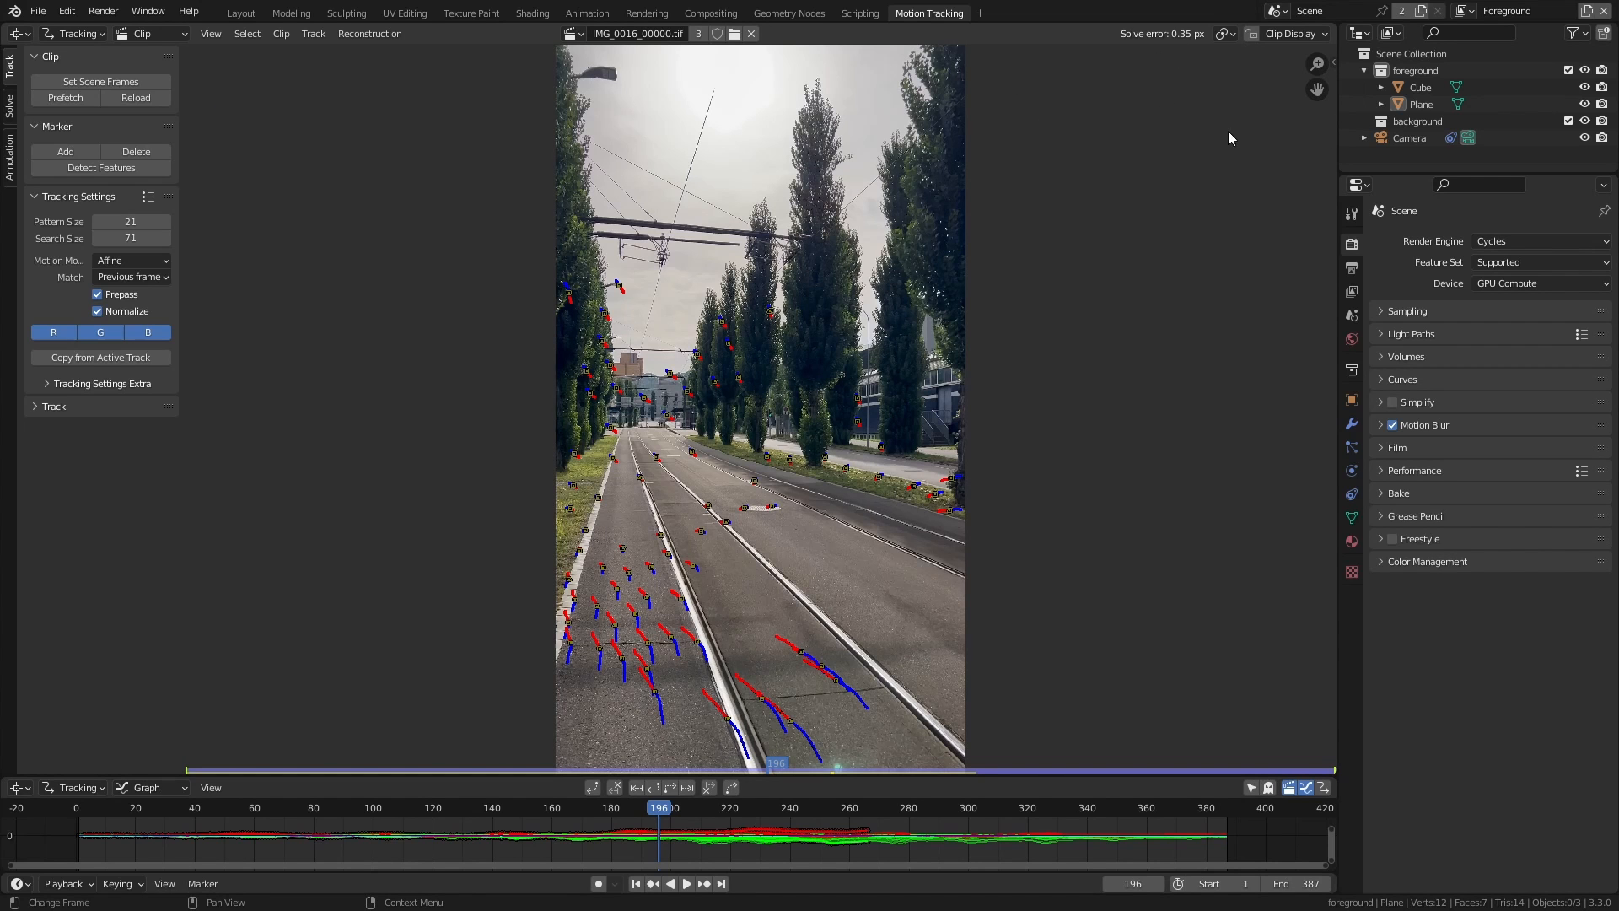
mouse_move(1166, 540)
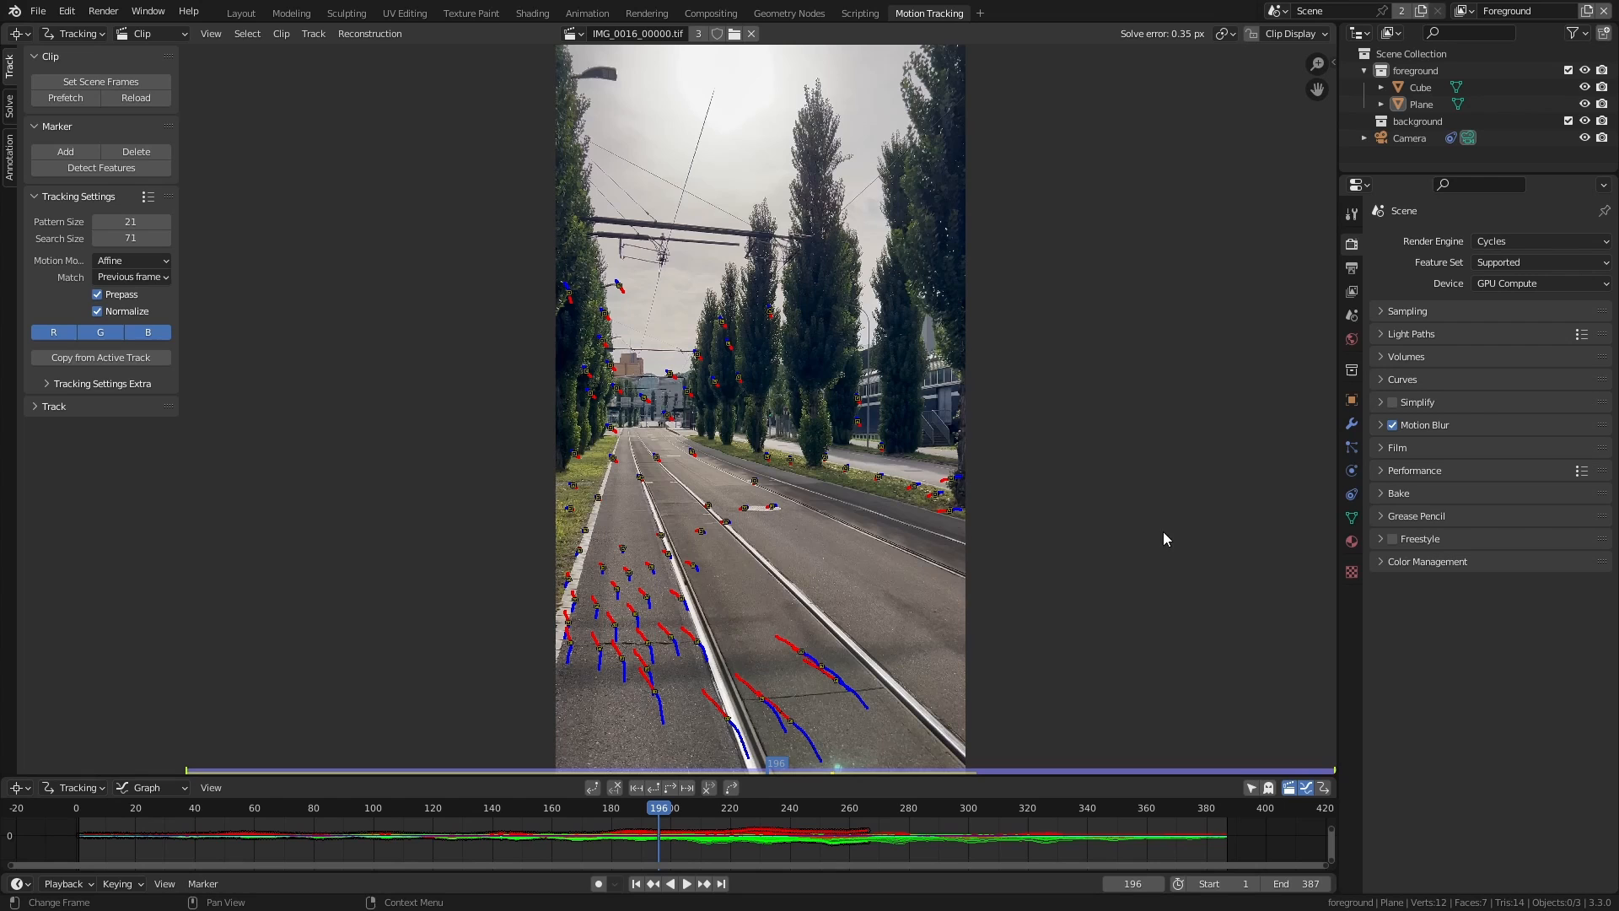
Return to the 3D scene after checking the 0.35 px solve error
click(243, 12)
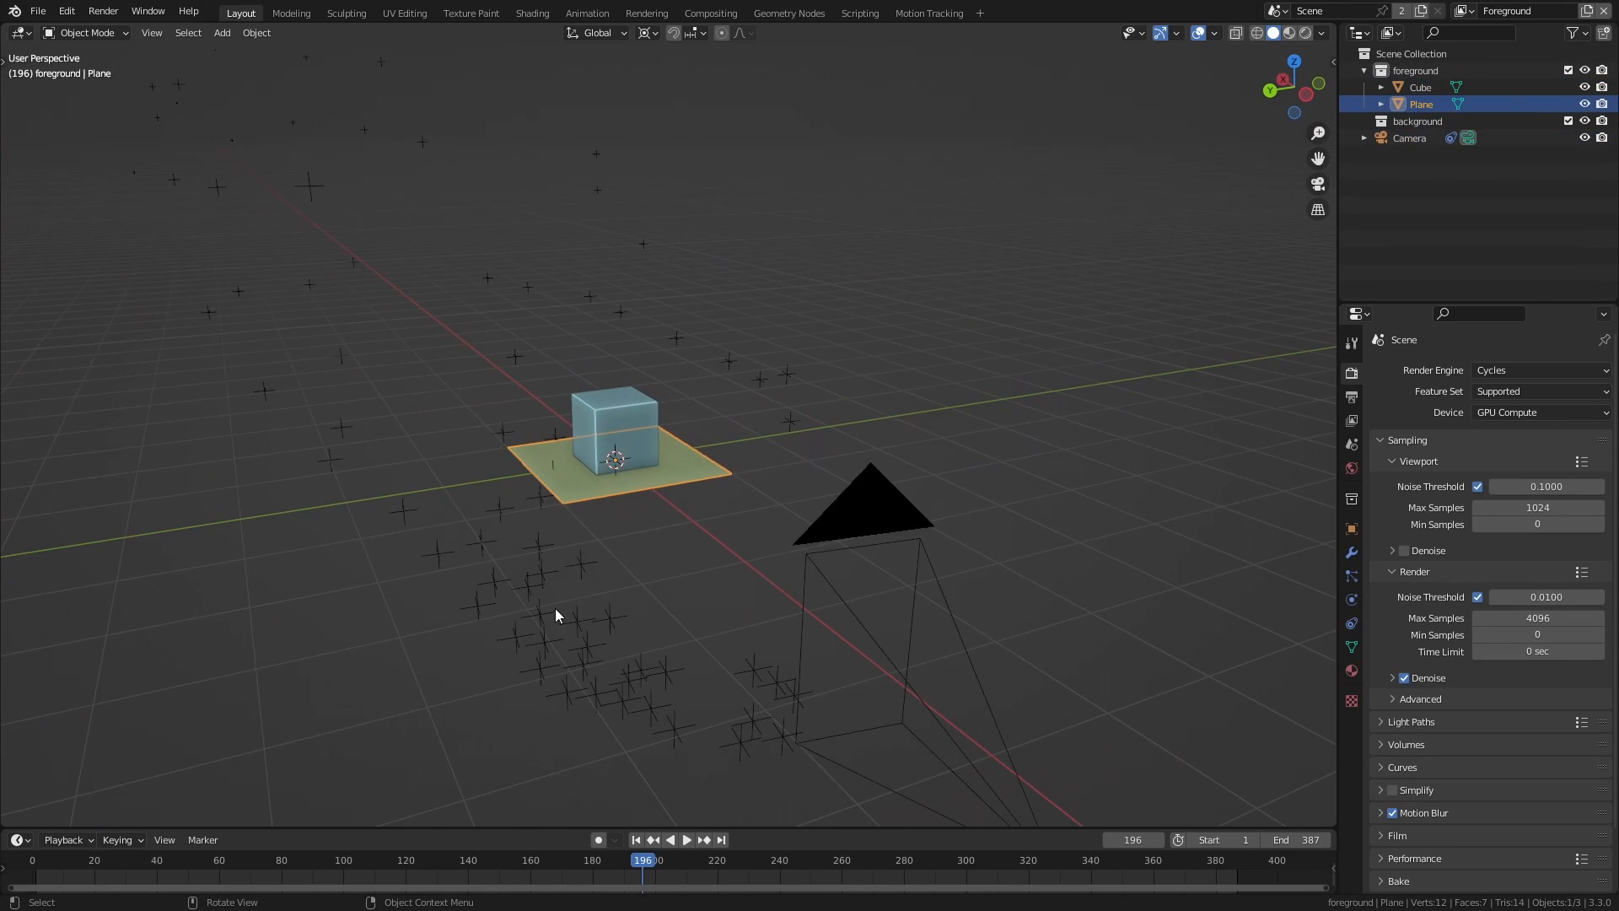
Select the solved camera, glance at the tracked footage, and come back to the 3D scene
click(1408, 138)
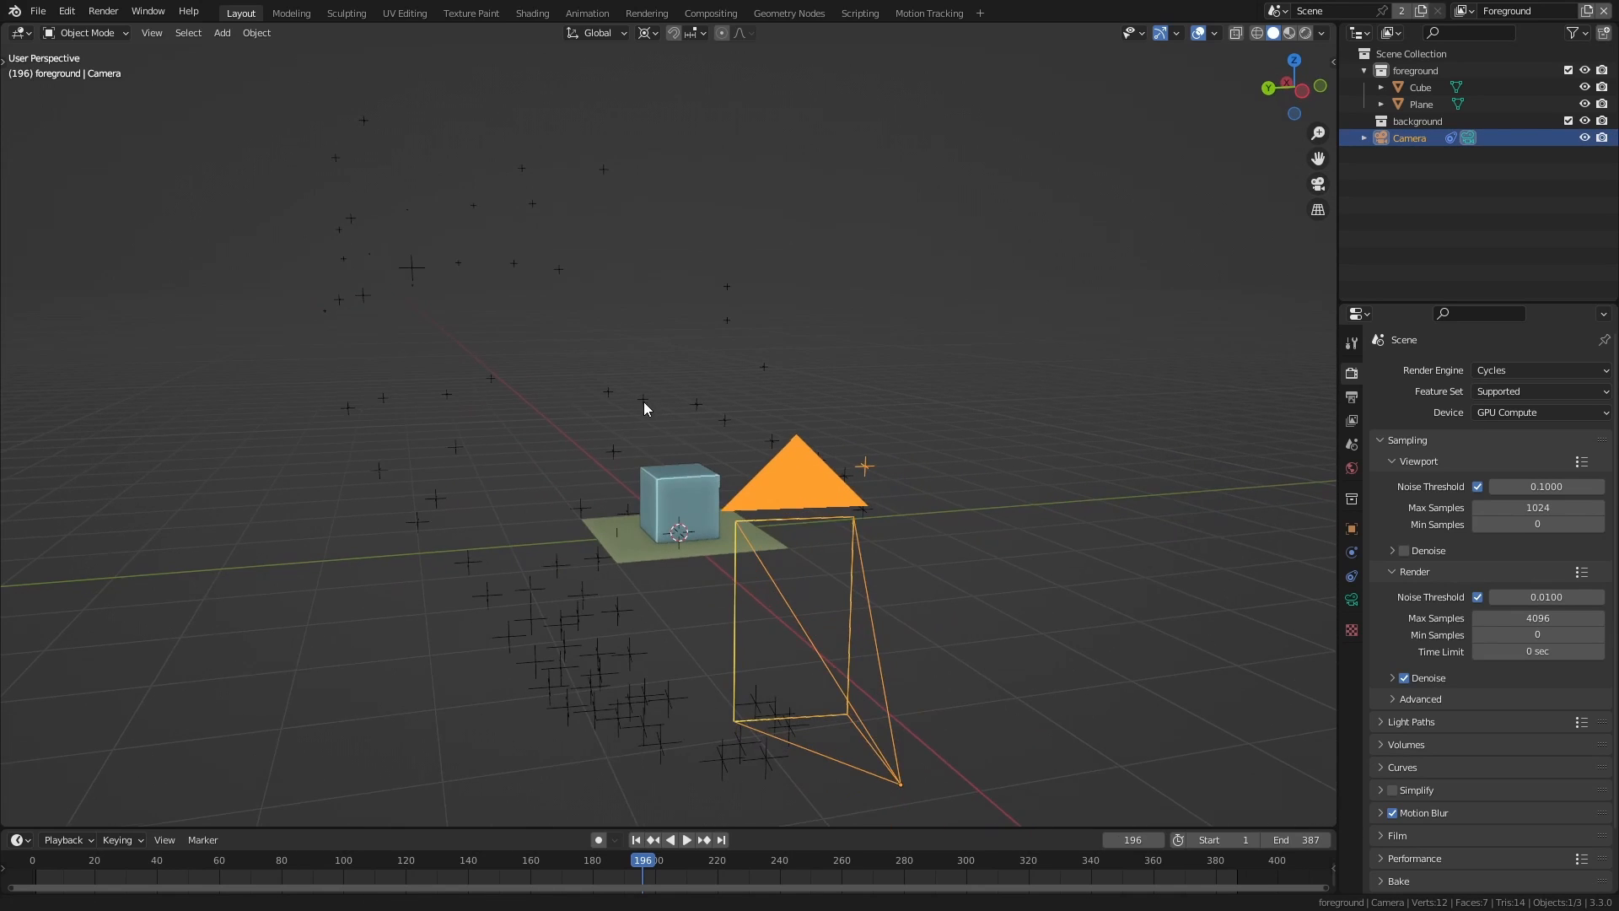
click(928, 14)
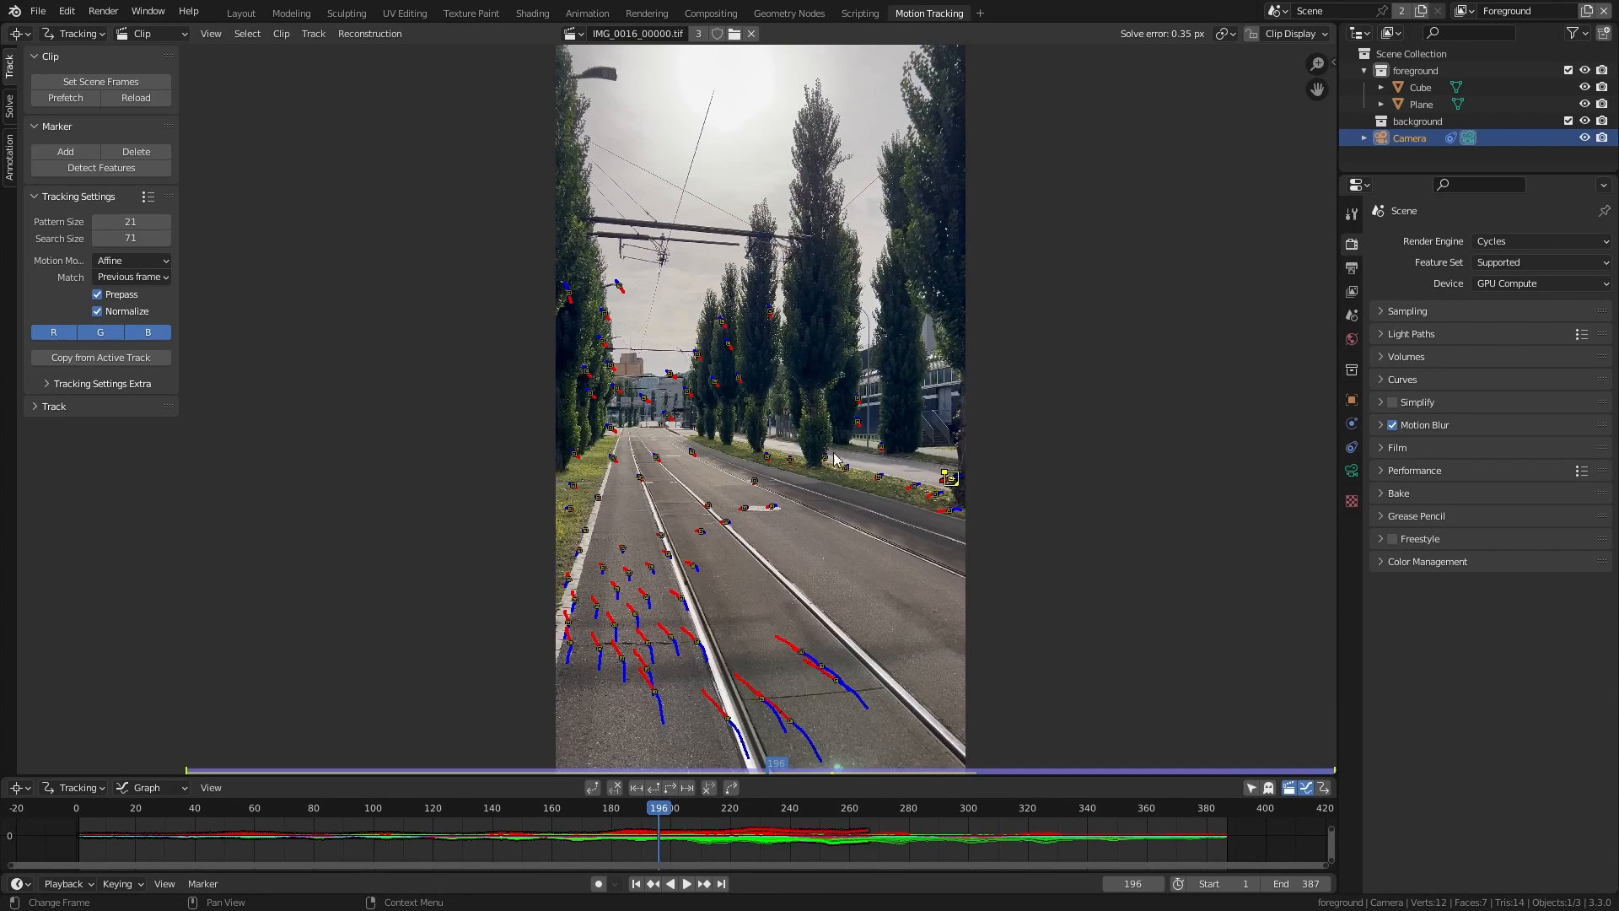
mouse_move(240, 24)
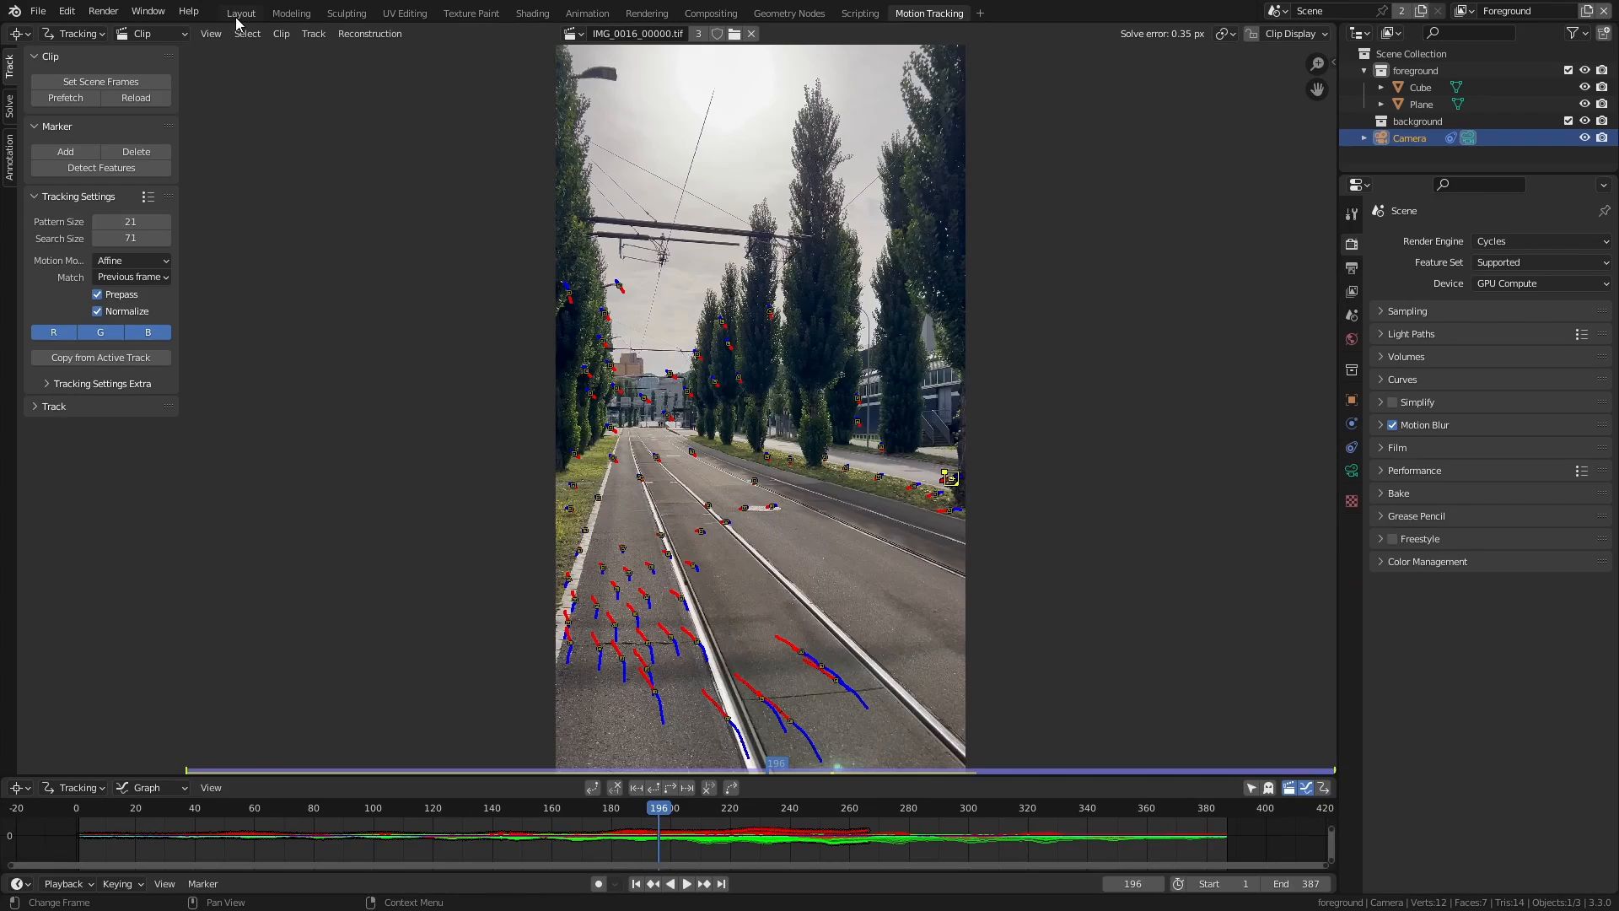
click(241, 14)
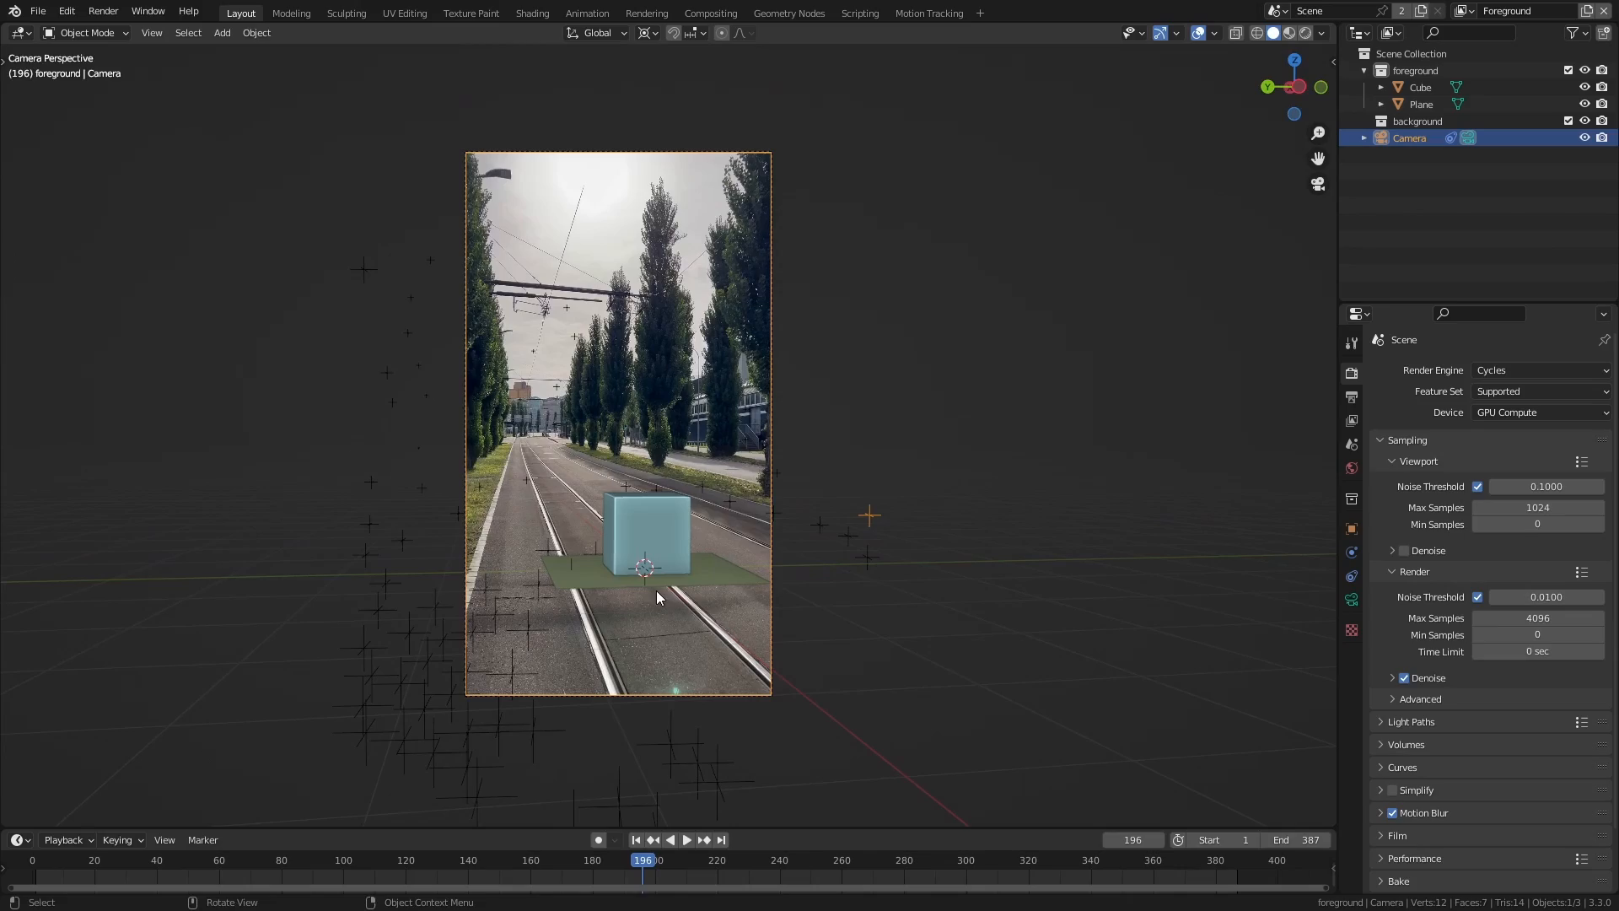
Scrub the timeline to frame 41 in camera view and show the Camera.001 settings
click(686, 840)
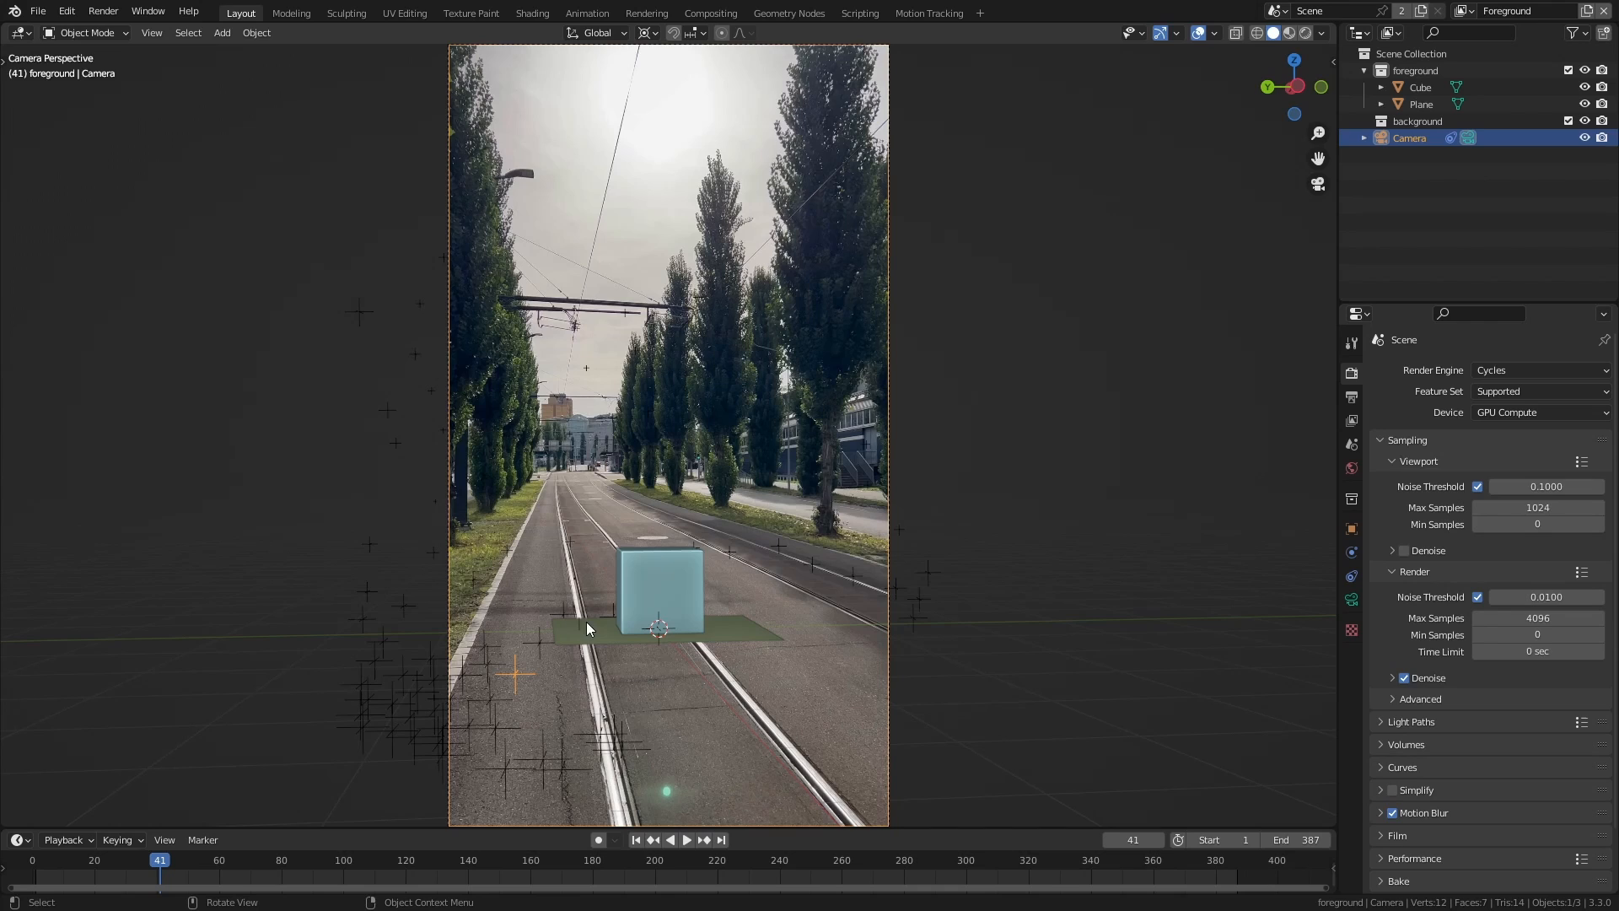
mouse_move(681, 606)
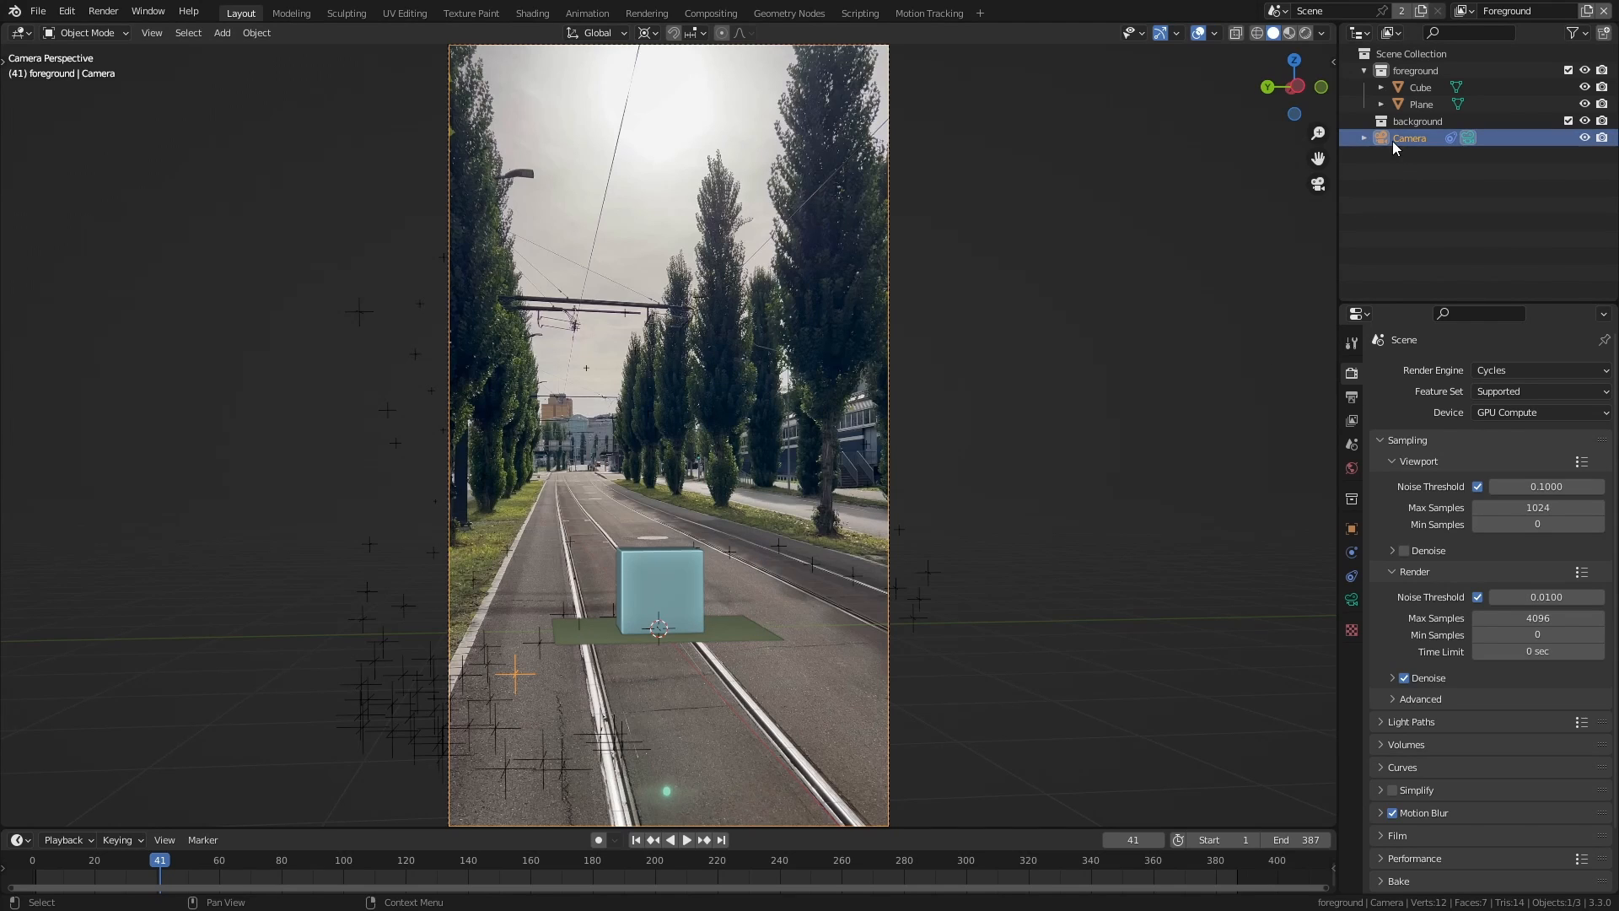
click(1350, 599)
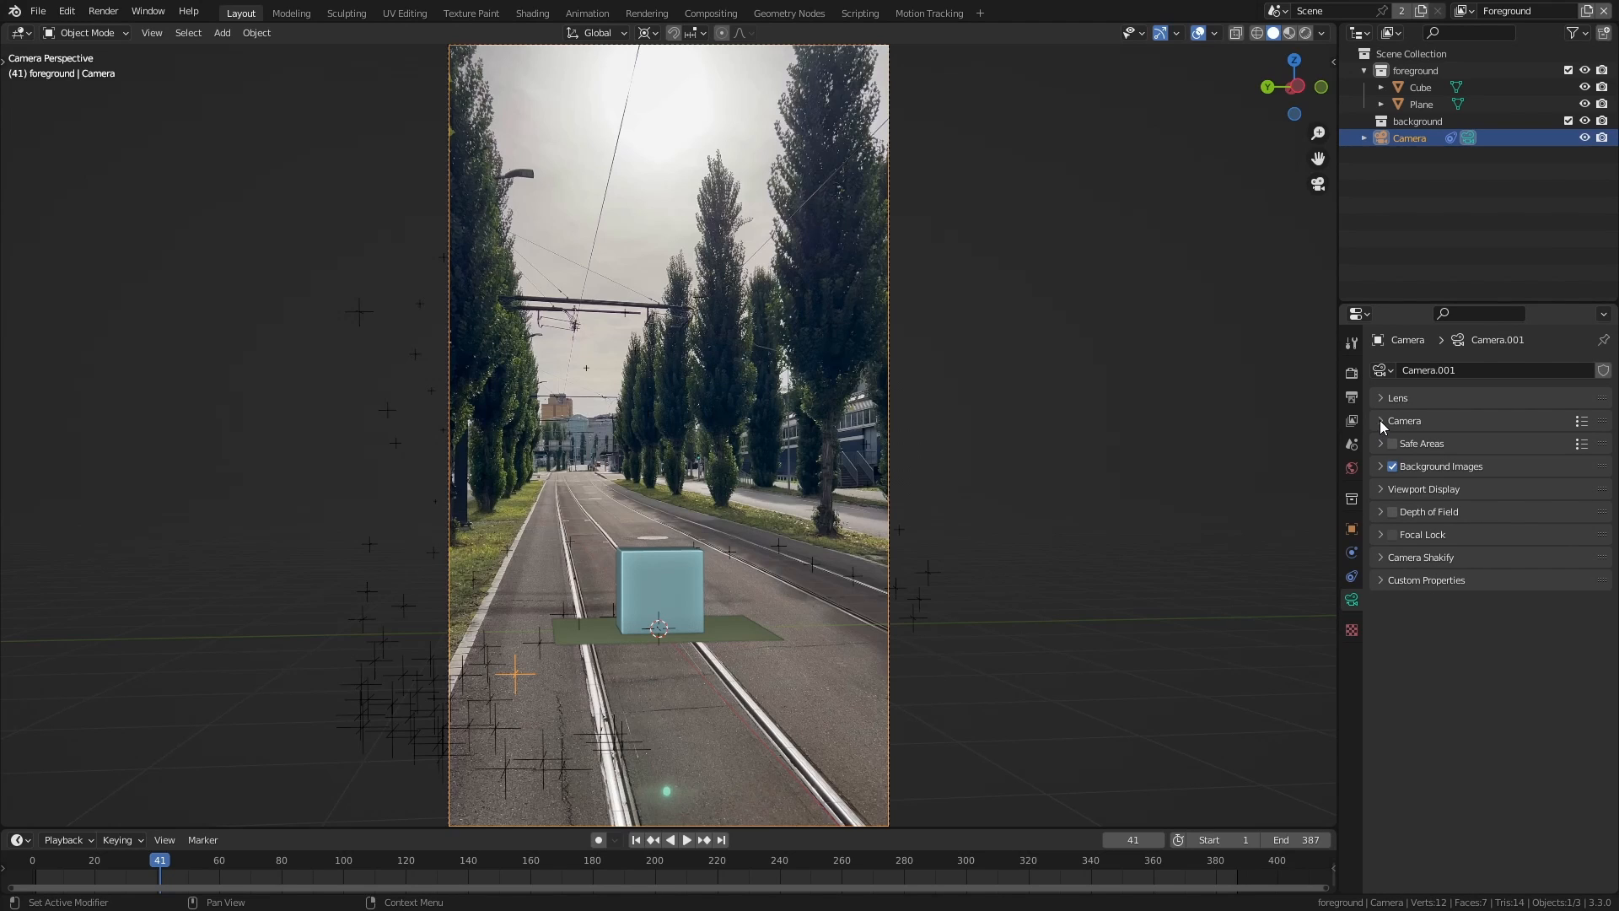
Set the camera's Sensor Fit to Horizontal and play back the composite to check tracking
click(1379, 421)
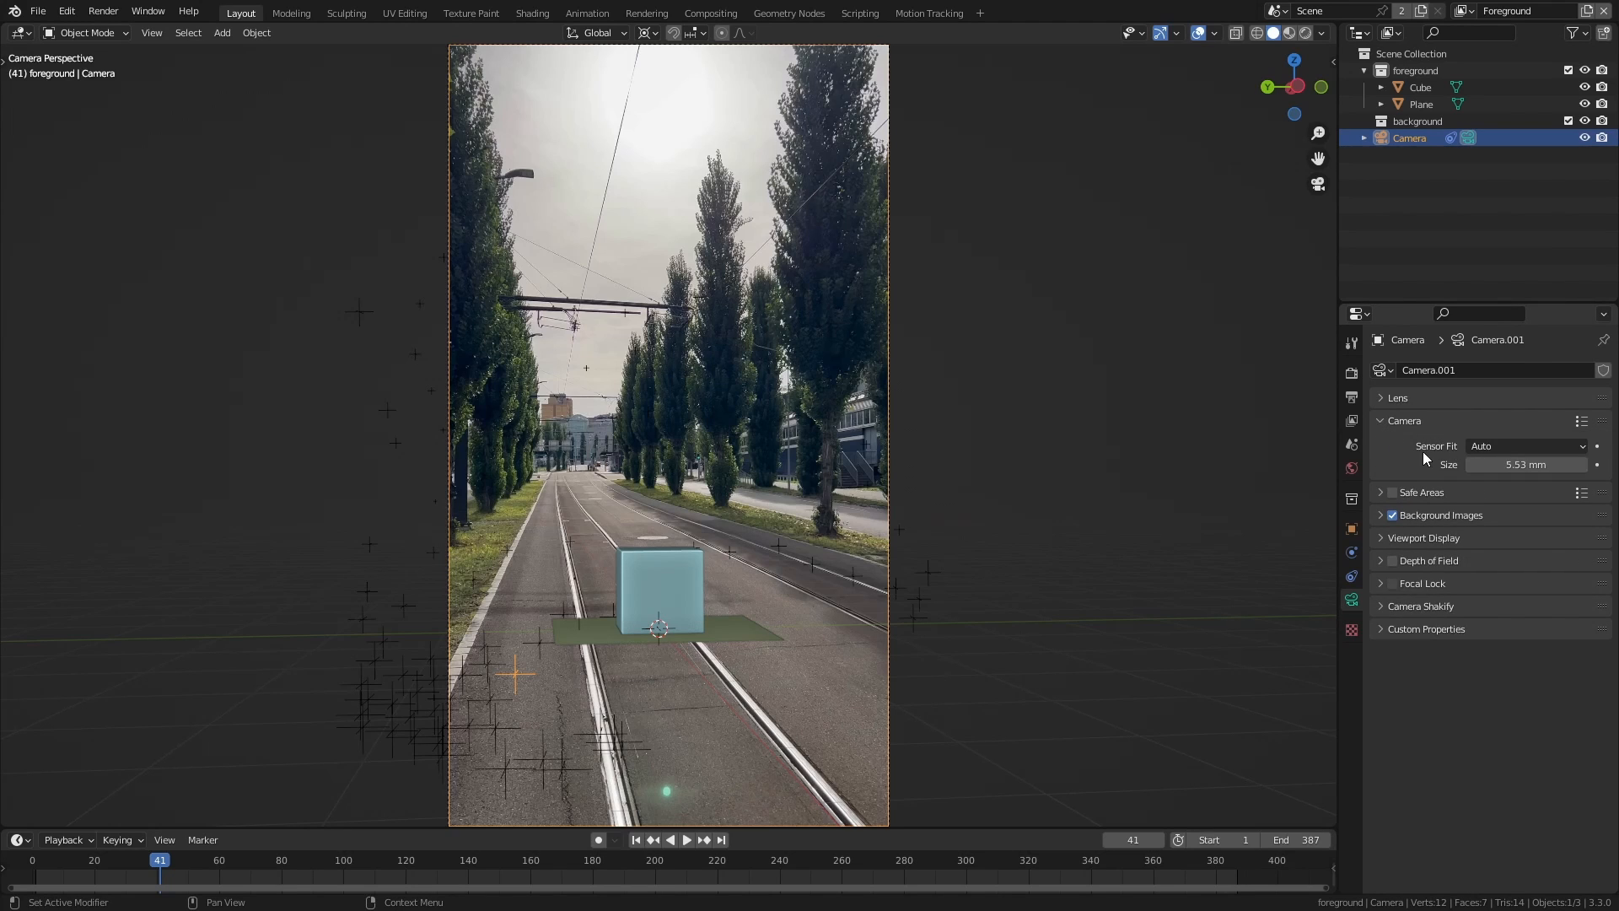
click(1526, 446)
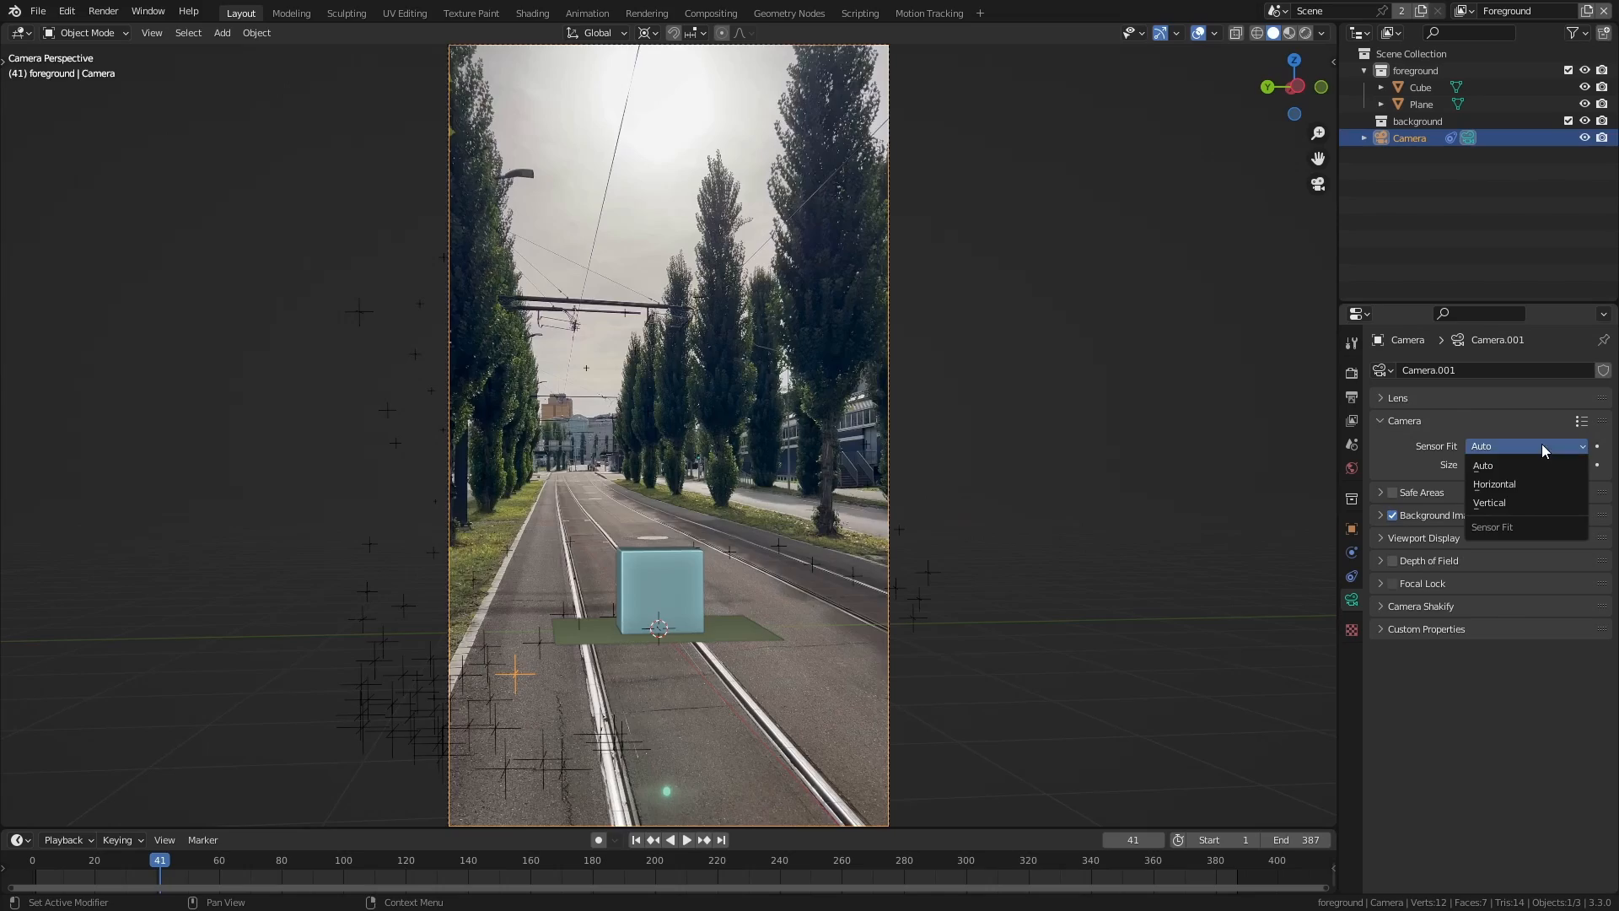
click(1494, 484)
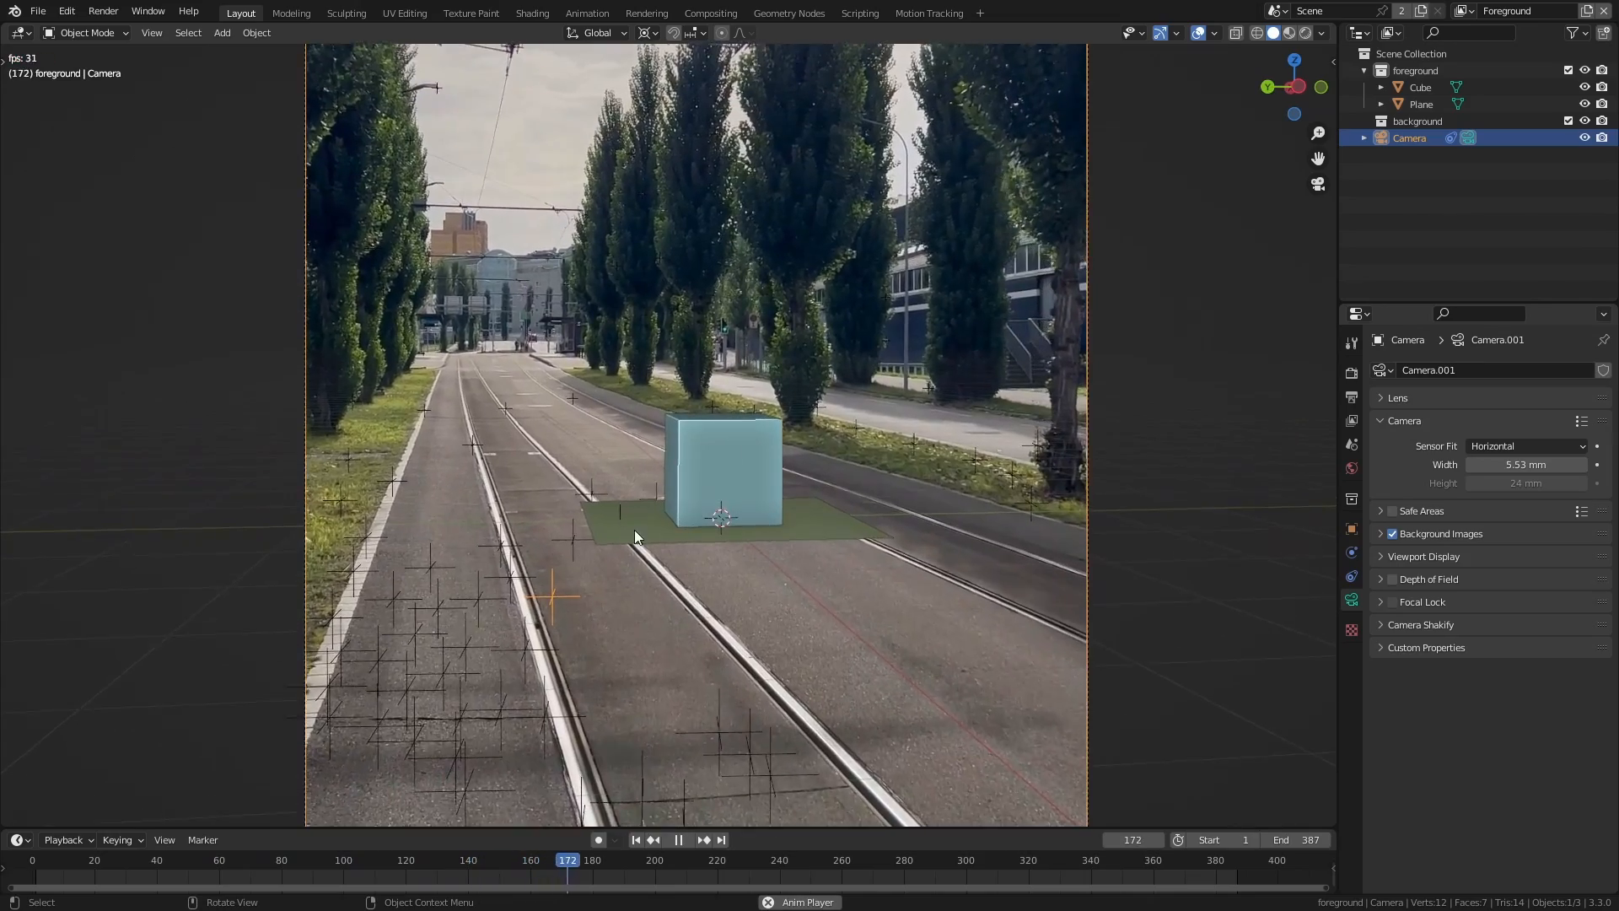
click(678, 864)
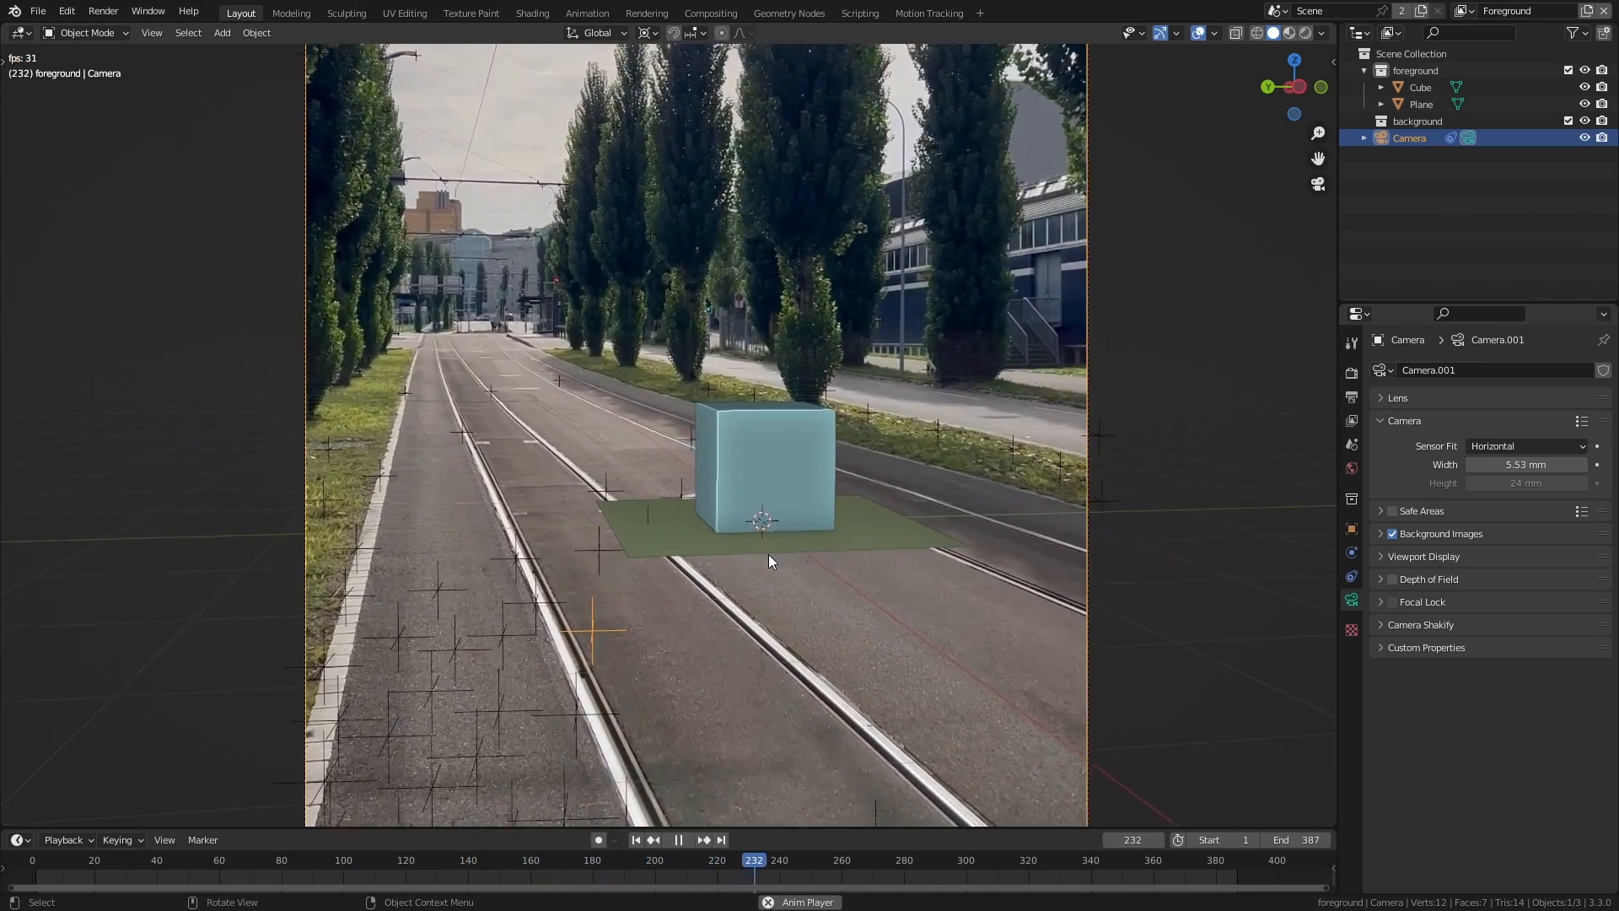